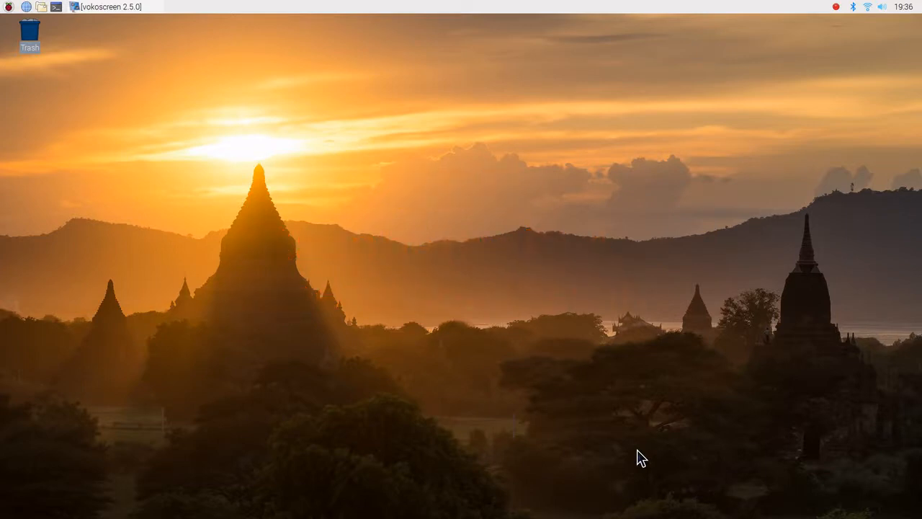
{"action": "mouse_move", "coordinate": [12, 36]}
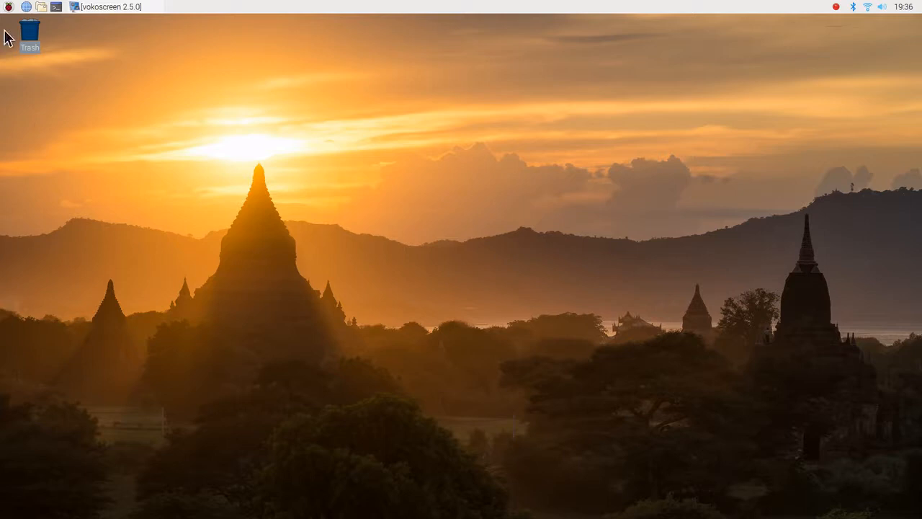
Show the Preferences category of the Raspberry Pi application menu
{"action": "left_click", "coordinate": [8, 7]}
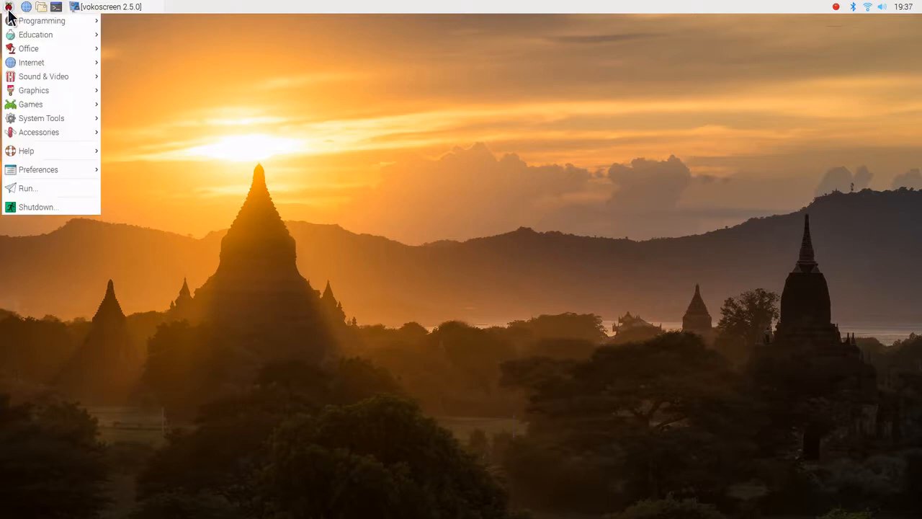
{"action": "left_click", "coordinate": [37, 170]}
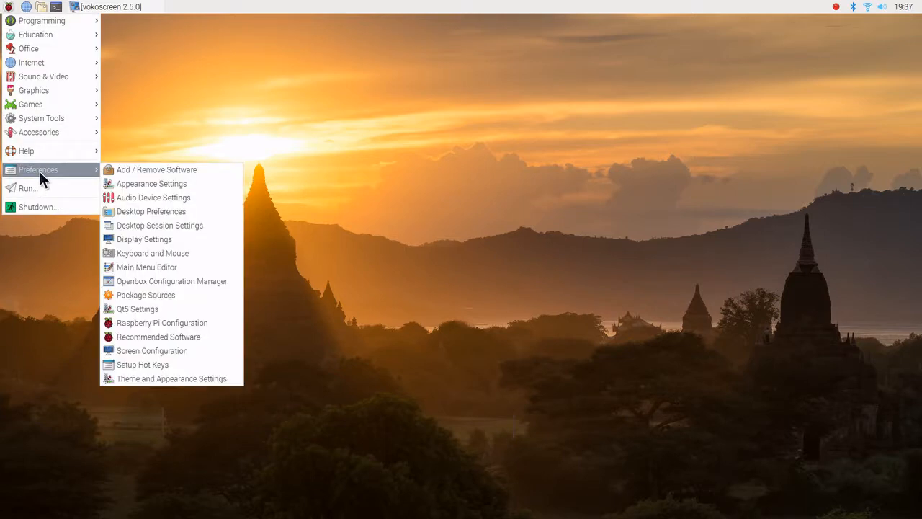
{"action": "mouse_move", "coordinate": [157, 178]}
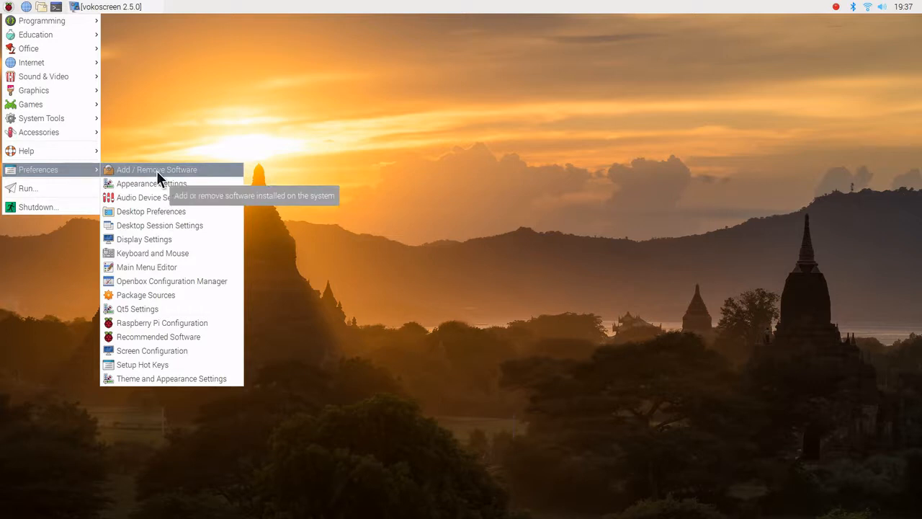
Launch Add / Remove Software and search the package list for 'openshot'
{"action": "left_click", "coordinate": [156, 170]}
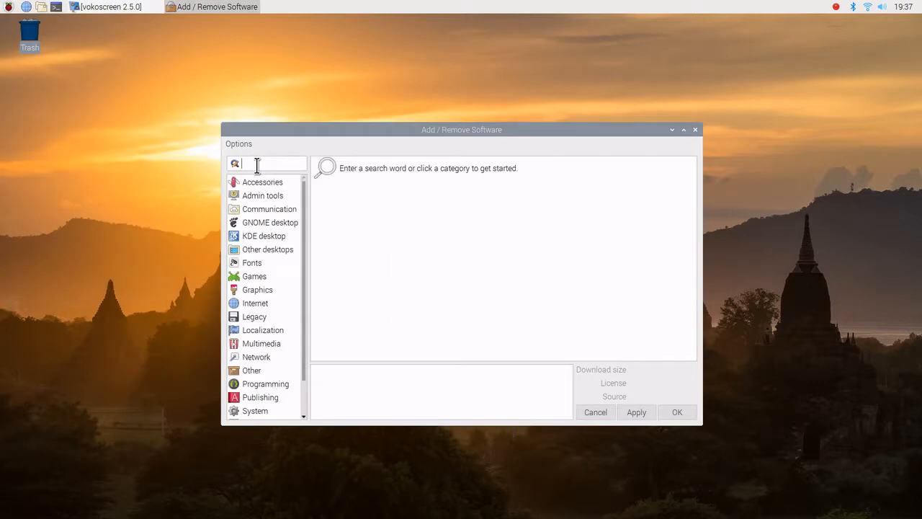
{"action": "mouse_move", "coordinate": [272, 170]}
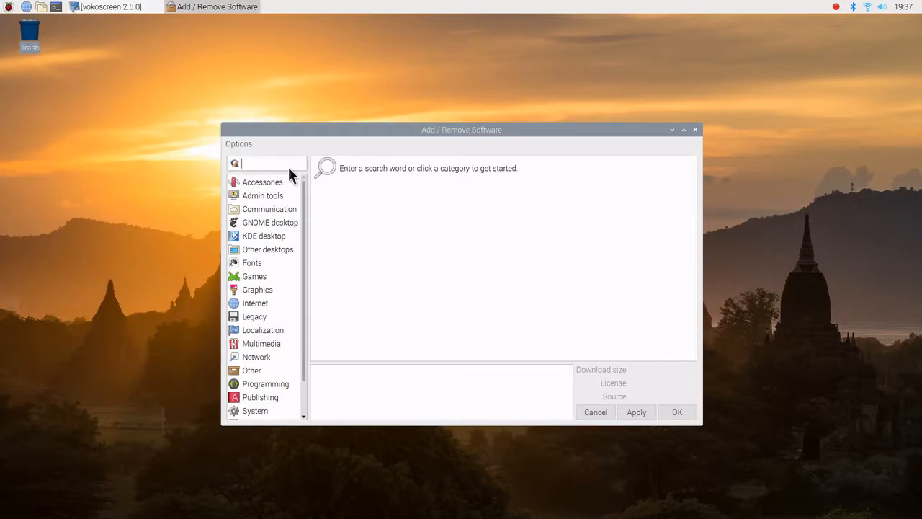
{"action": "type", "text": "o"}
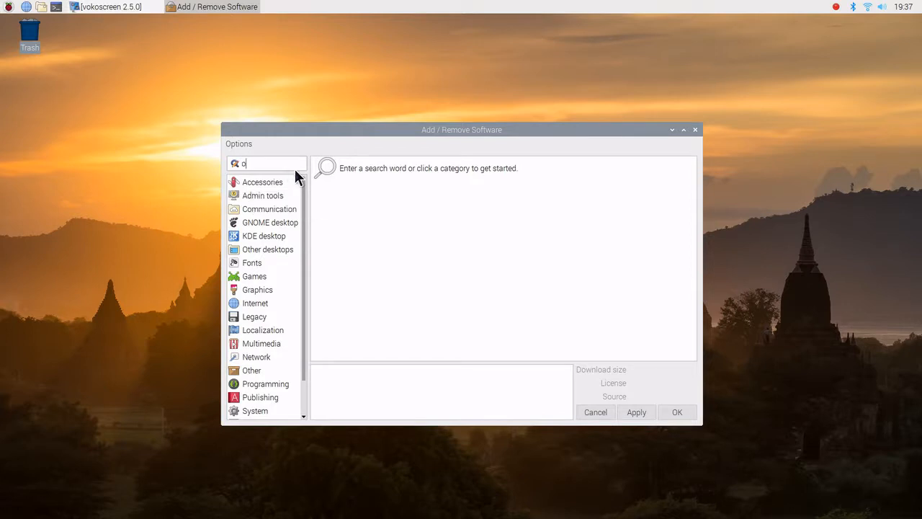
{"action": "type", "text": "penshot"}
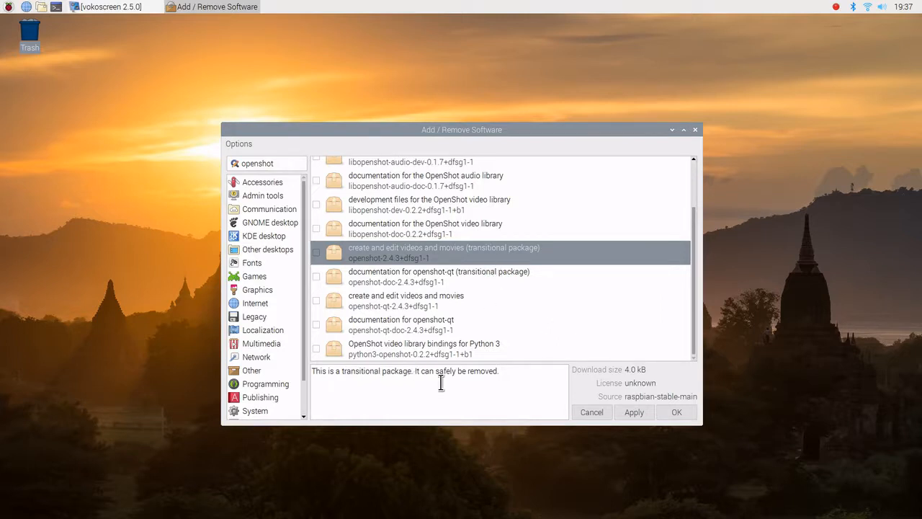
{"action": "mouse_move", "coordinate": [487, 389]}
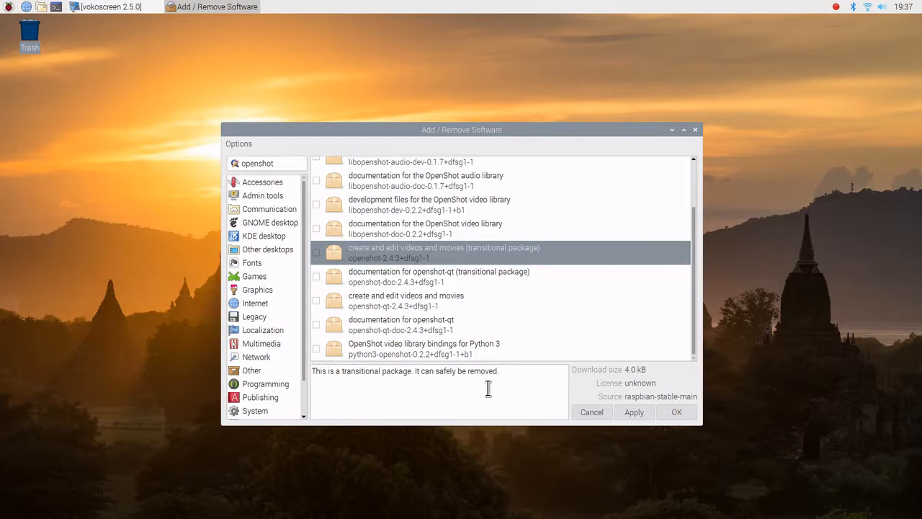
{"action": "mouse_move", "coordinate": [386, 309]}
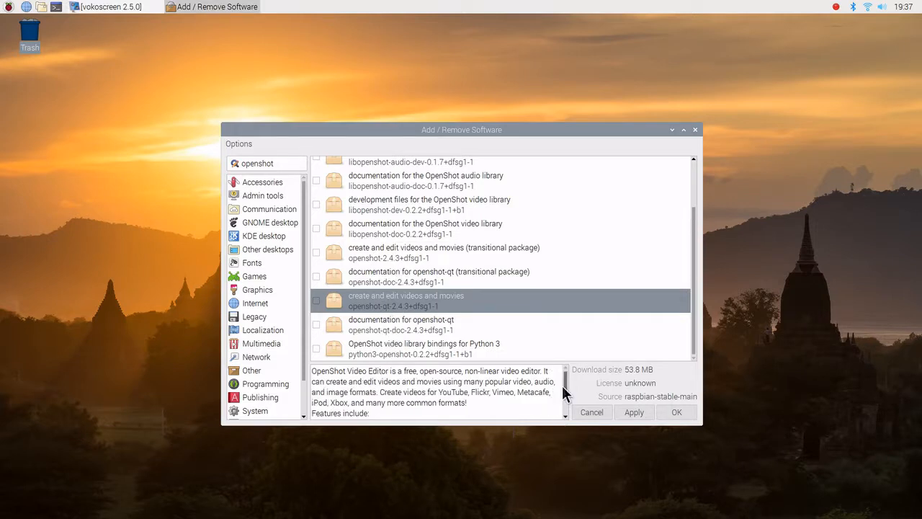
{"action": "scroll", "scroll_direction": "down", "scroll_amount": 3}
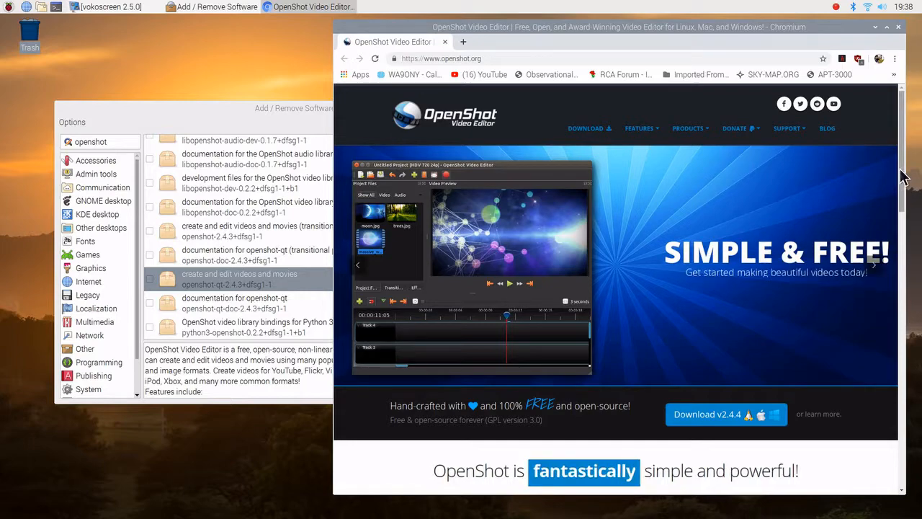
Browse openshot.org in Chromium and close the browser window
{"action": "scroll", "scroll_direction": "down", "scroll_amount": 3}
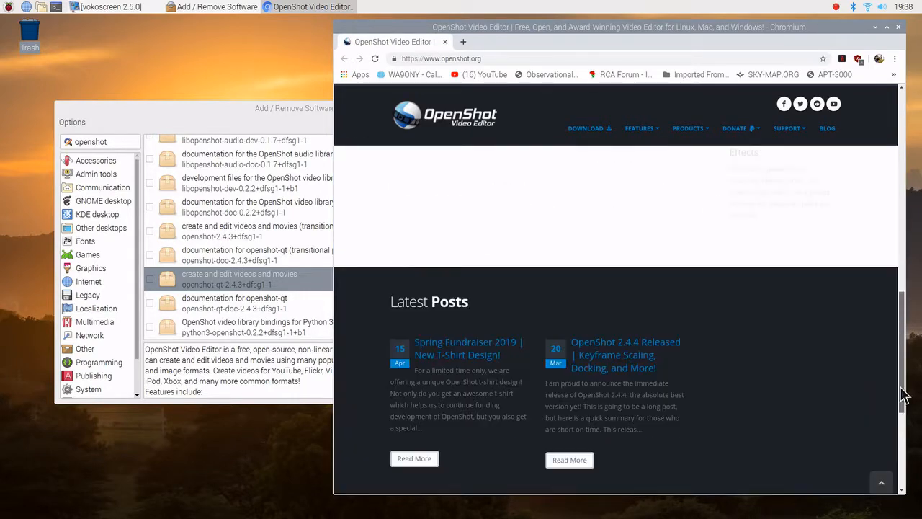
{"action": "scroll", "scroll_direction": "up", "scroll_amount": 3}
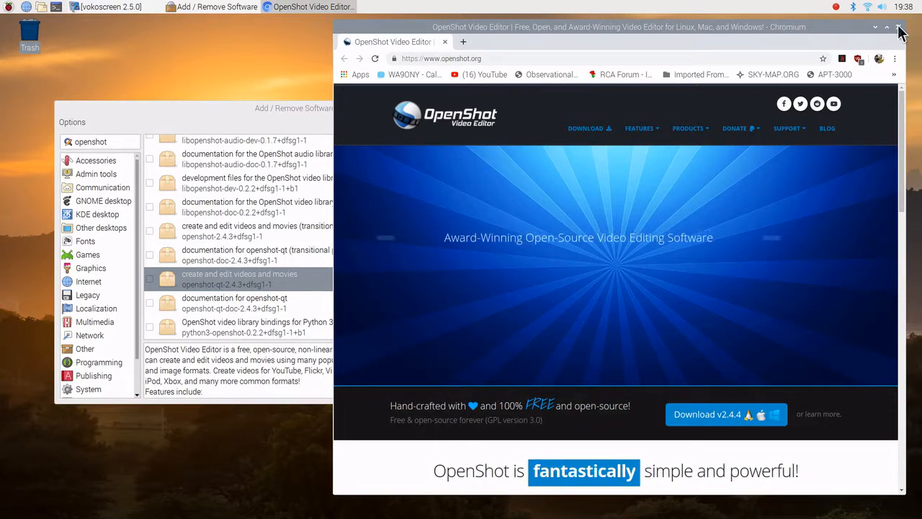
{"action": "left_click", "coordinate": [899, 27]}
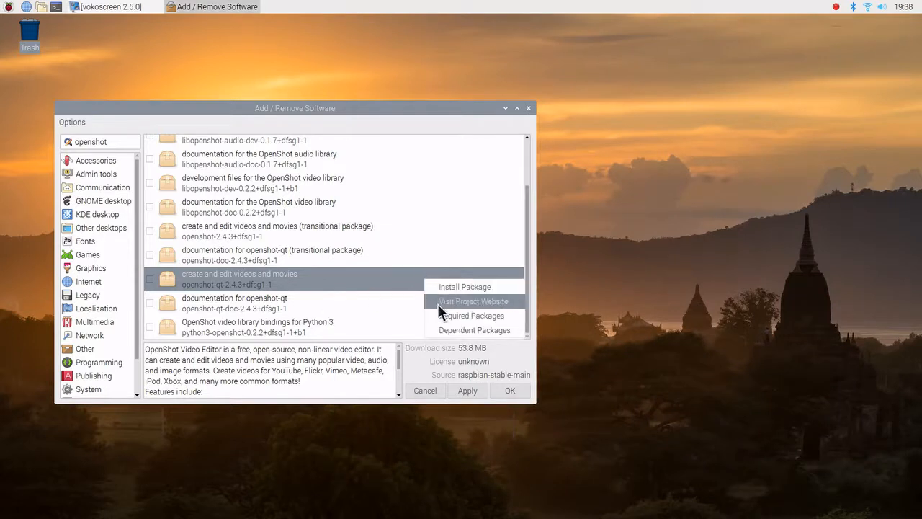
{"action": "mouse_move", "coordinate": [447, 323]}
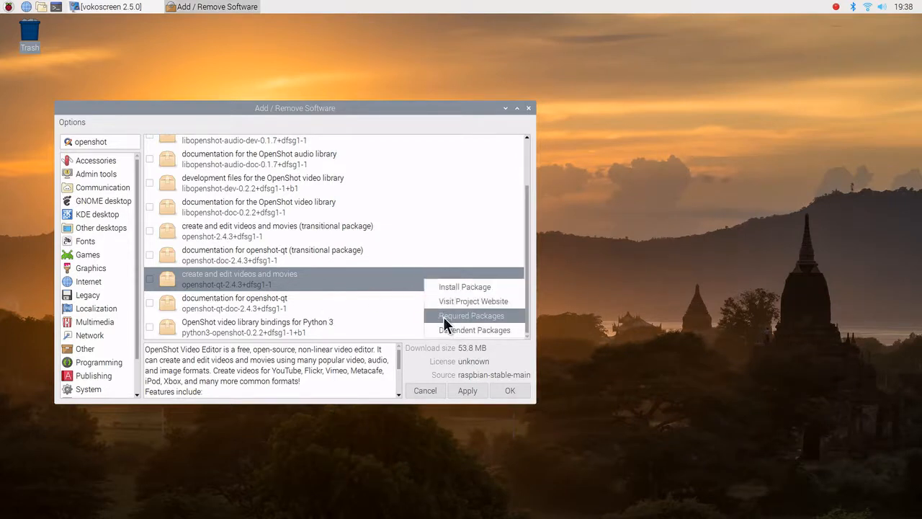
{"action": "left_click", "coordinate": [470, 316]}
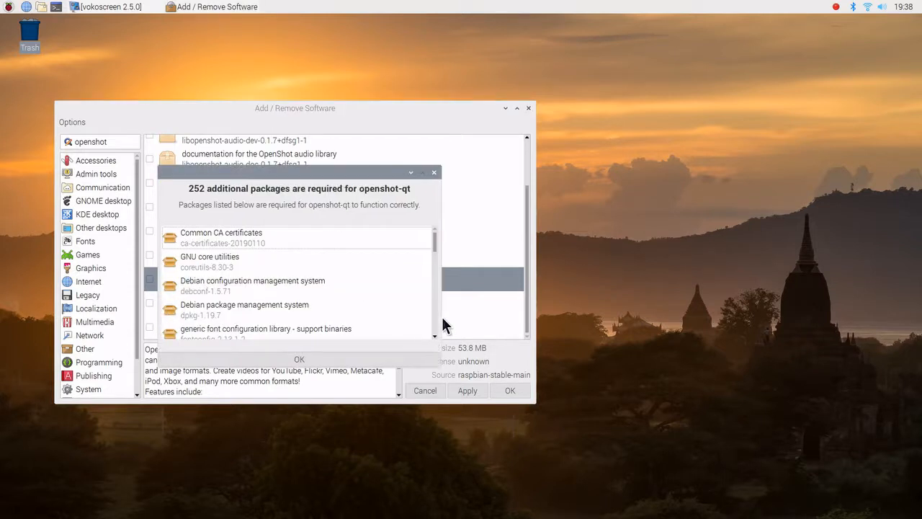
{"action": "mouse_move", "coordinate": [435, 176]}
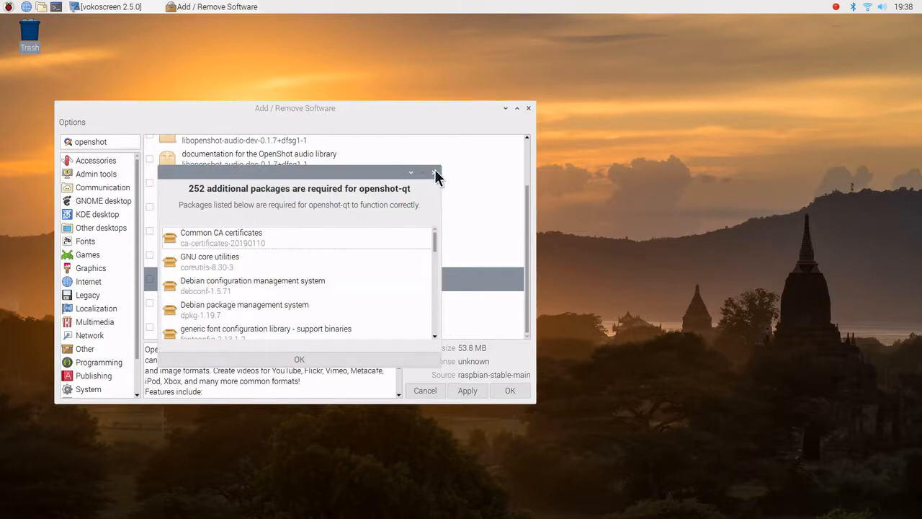
{"action": "left_click", "coordinate": [435, 173]}
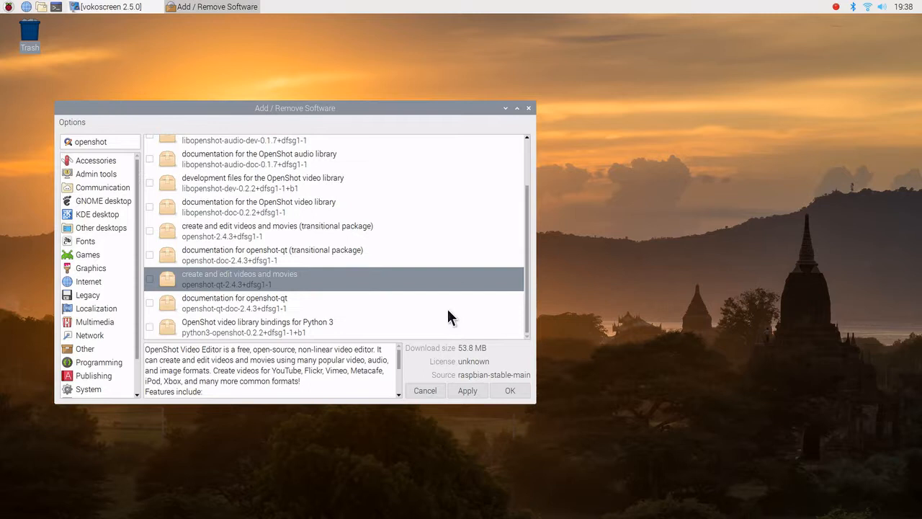
{"action": "mouse_move", "coordinate": [427, 286]}
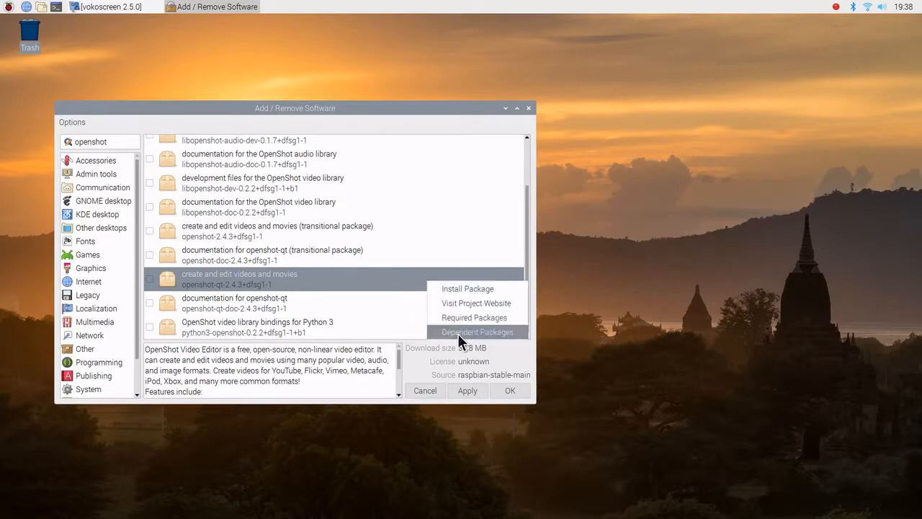
{"action": "left_click", "coordinate": [477, 331]}
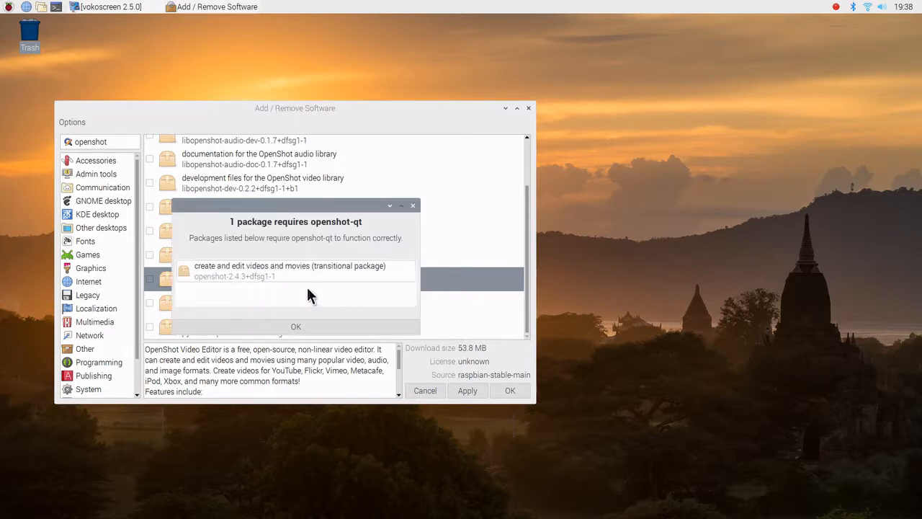
{"action": "mouse_move", "coordinate": [366, 277]}
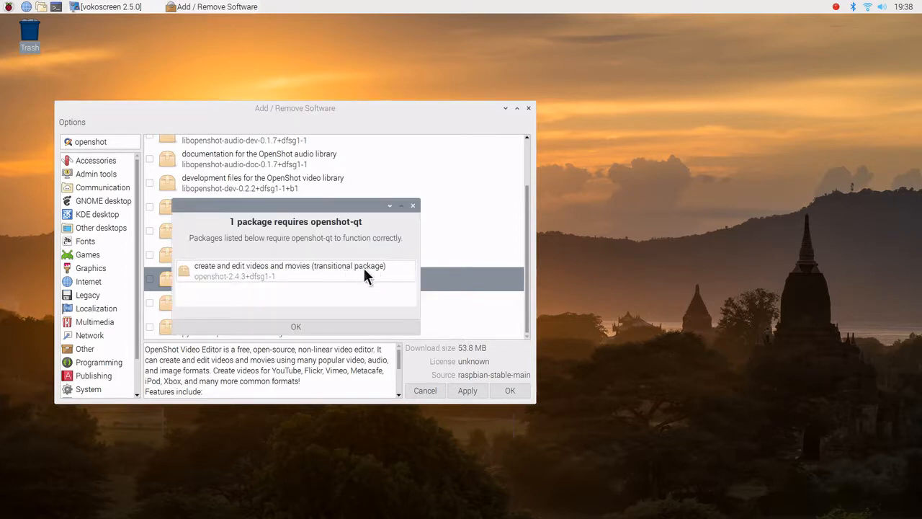
{"action": "mouse_move", "coordinate": [415, 207]}
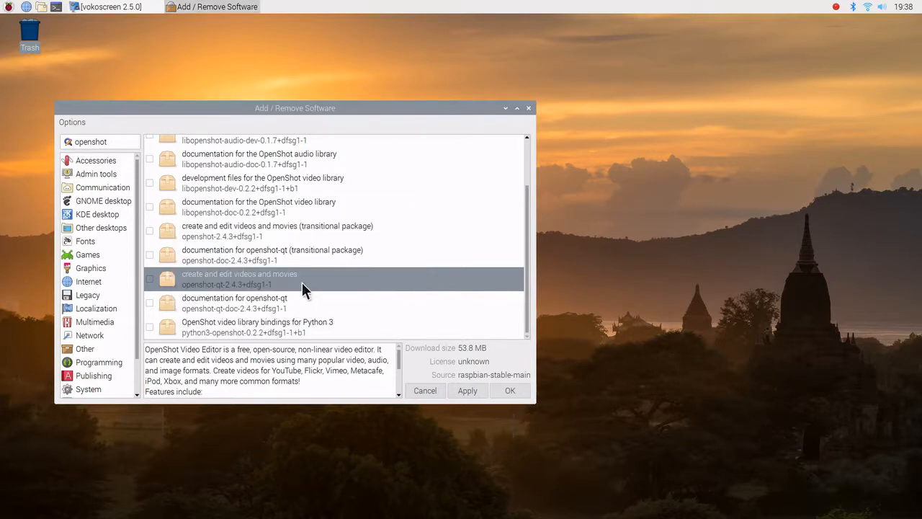
Mark openshot-qt and its documentation package and apply the installation
{"action": "left_click", "coordinate": [149, 280]}
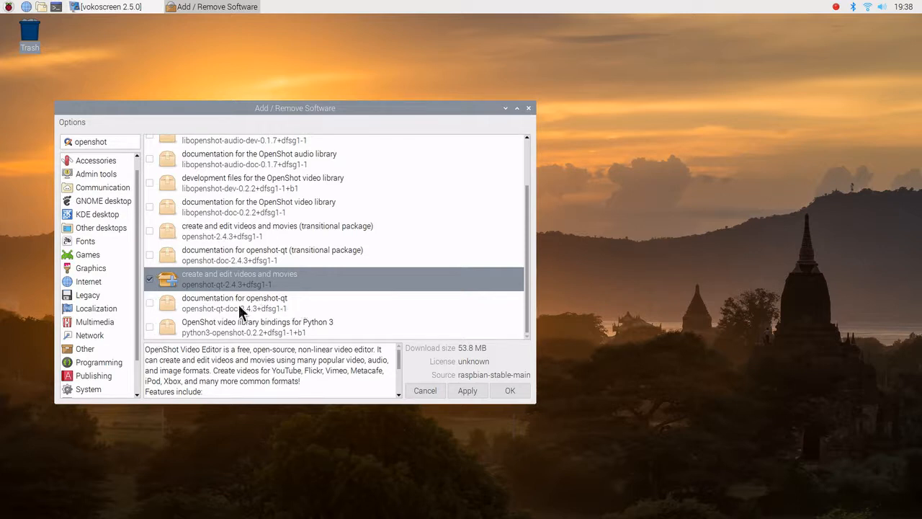
{"action": "left_click", "coordinate": [150, 303]}
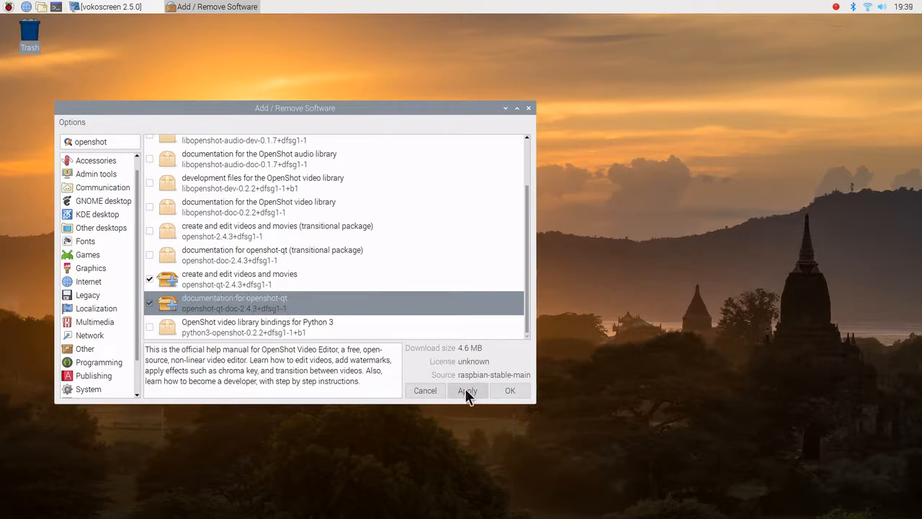
{"action": "left_click", "coordinate": [467, 391]}
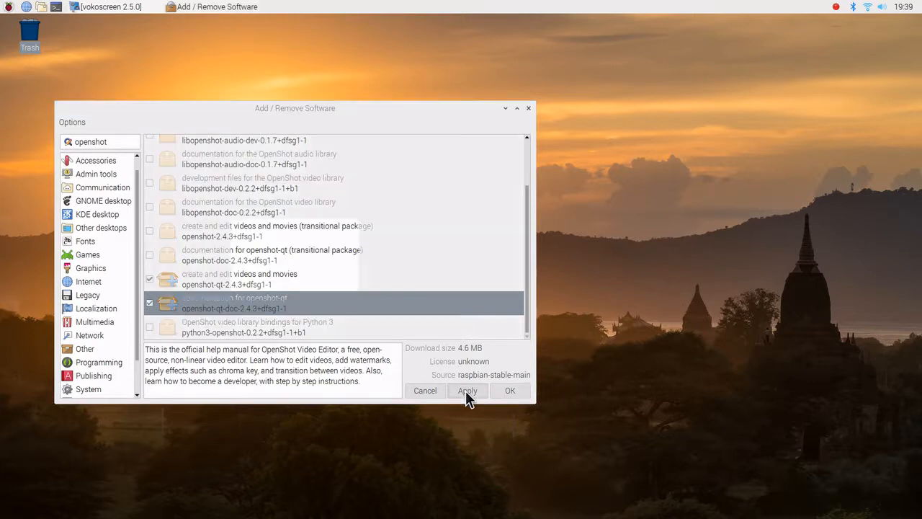
{"action": "left_click", "coordinate": [466, 391]}
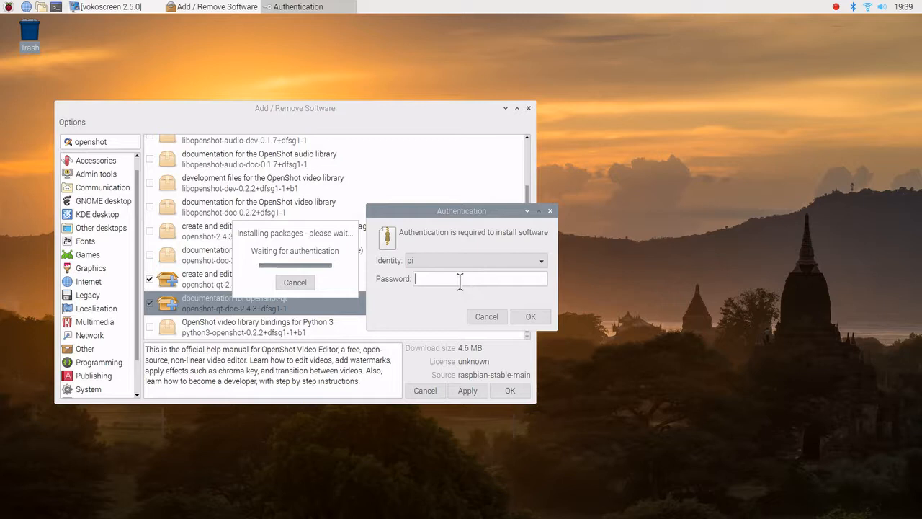
Enter the administrator password in the Authentication dialog to authorize installing
{"action": "type", "text": "•"}
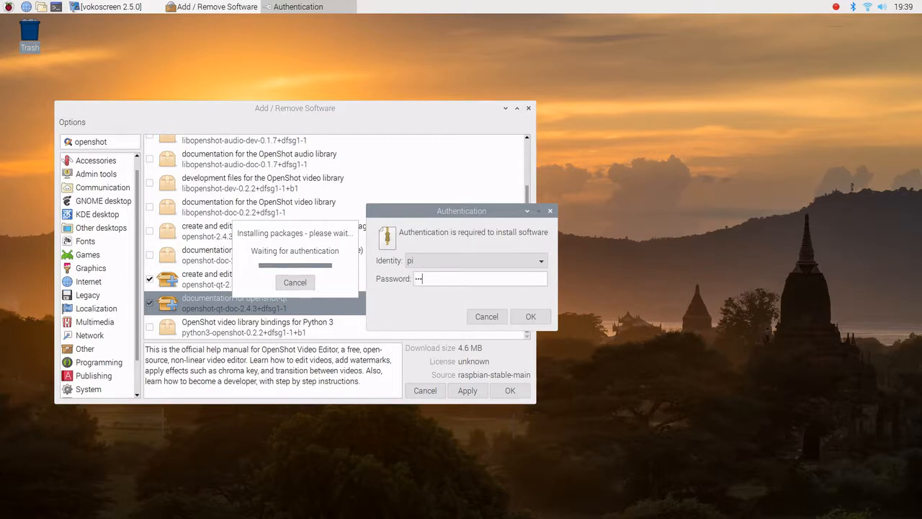
{"action": "type", "text": "*"}
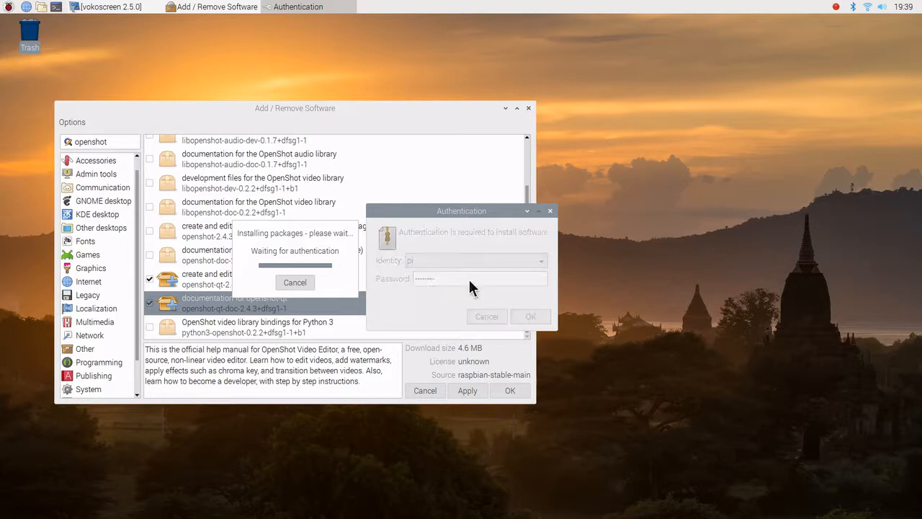
{"action": "left_click", "coordinate": [530, 317]}
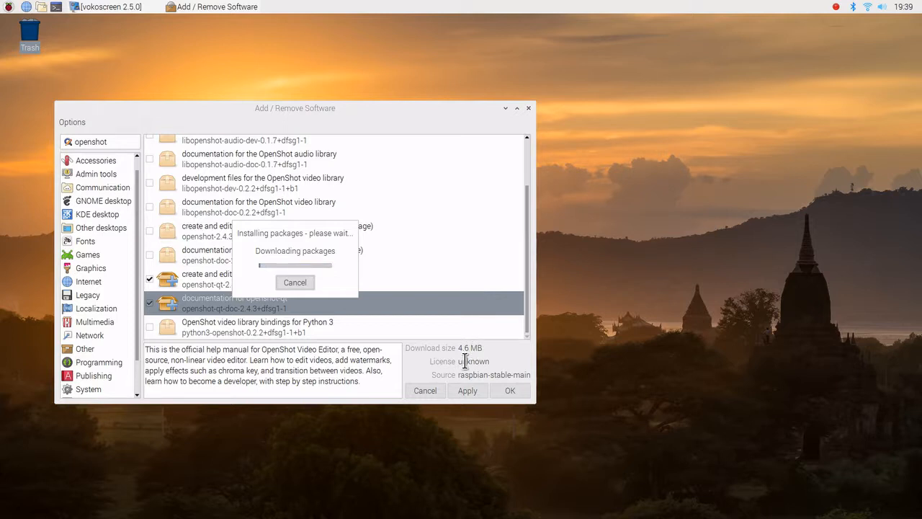
{"action": "mouse_move", "coordinate": [469, 360]}
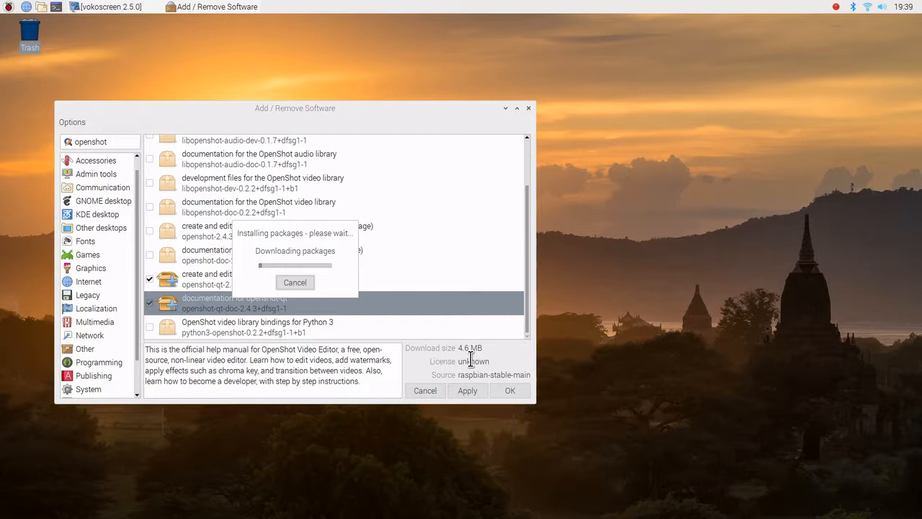
{"action": "mouse_move", "coordinate": [403, 323]}
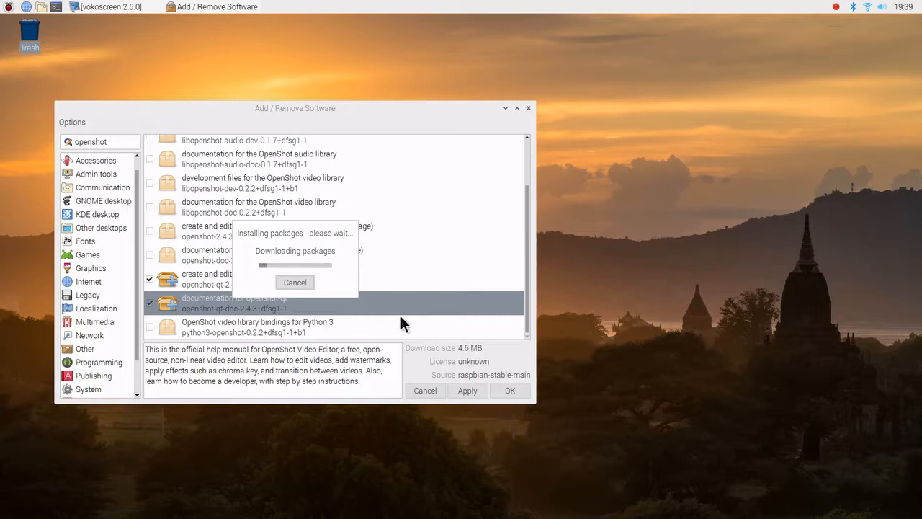
{"action": "mouse_move", "coordinate": [410, 323]}
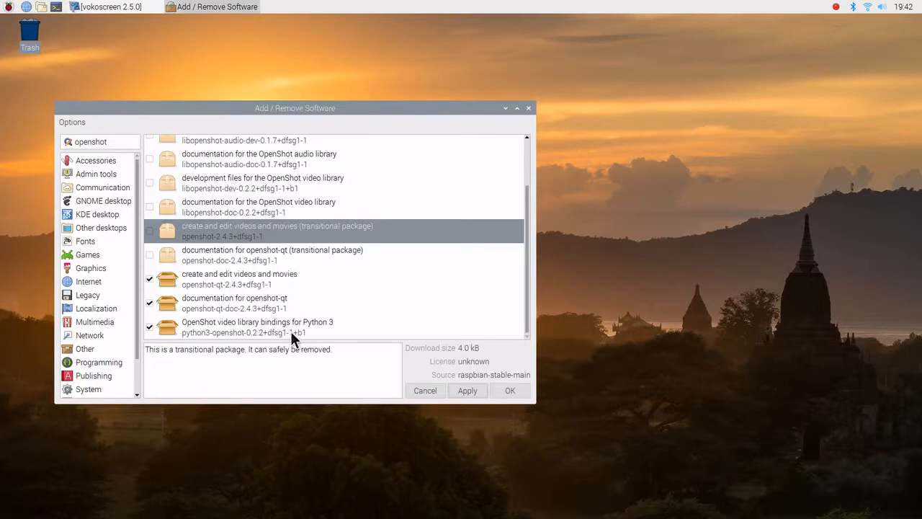
{"action": "mouse_move", "coordinate": [536, 268]}
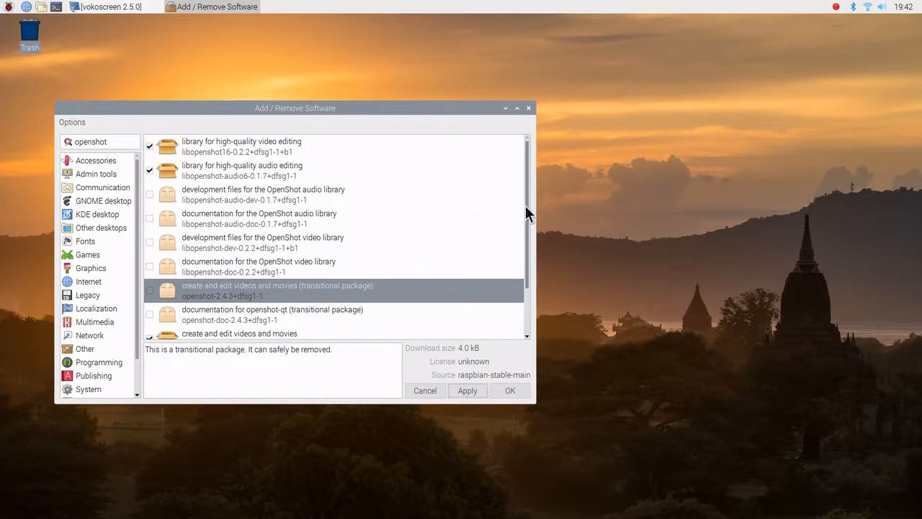
Check the ticked OpenShot packages in the list and close Add / Remove Software with OK
{"action": "scroll", "scroll_direction": "down", "scroll_amount": 3}
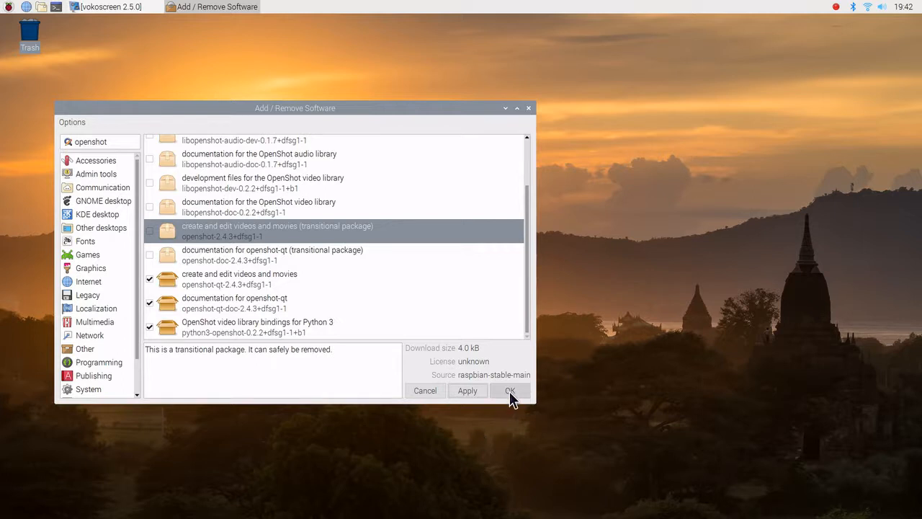
{"action": "left_click", "coordinate": [510, 390]}
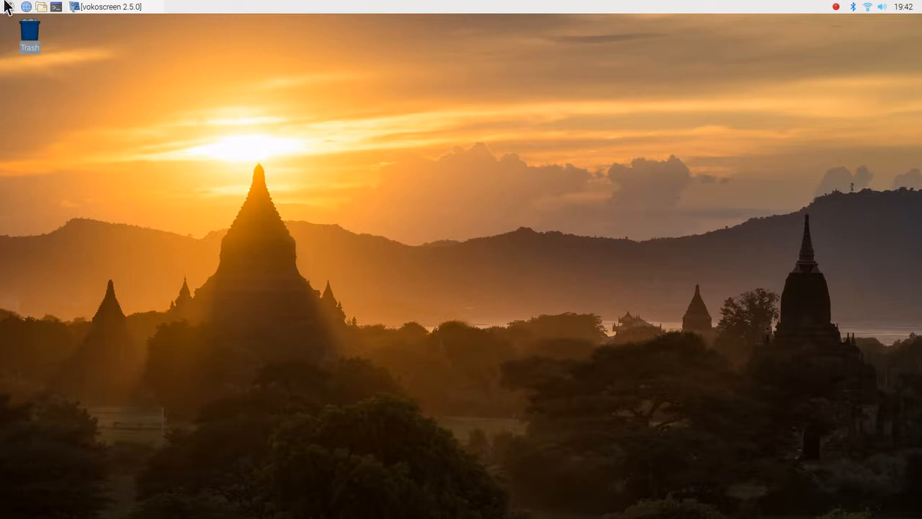
Bring up the Shutdown options dialog from the Raspberry menu to reboot
{"action": "left_click", "coordinate": [9, 8]}
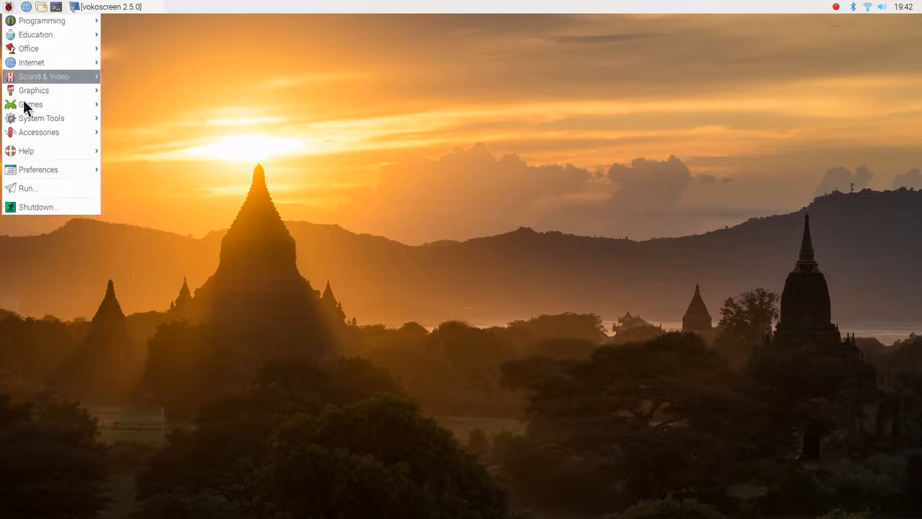
{"action": "mouse_move", "coordinate": [51, 208]}
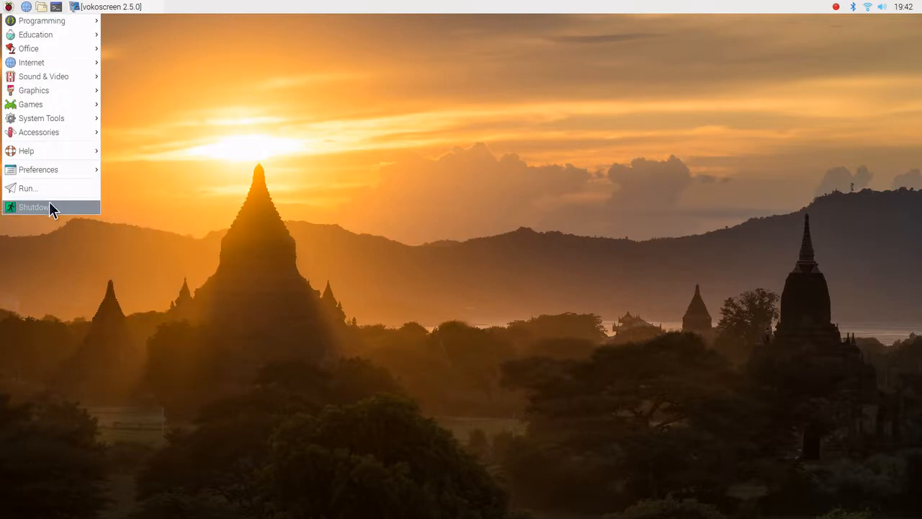
{"action": "left_click", "coordinate": [33, 207]}
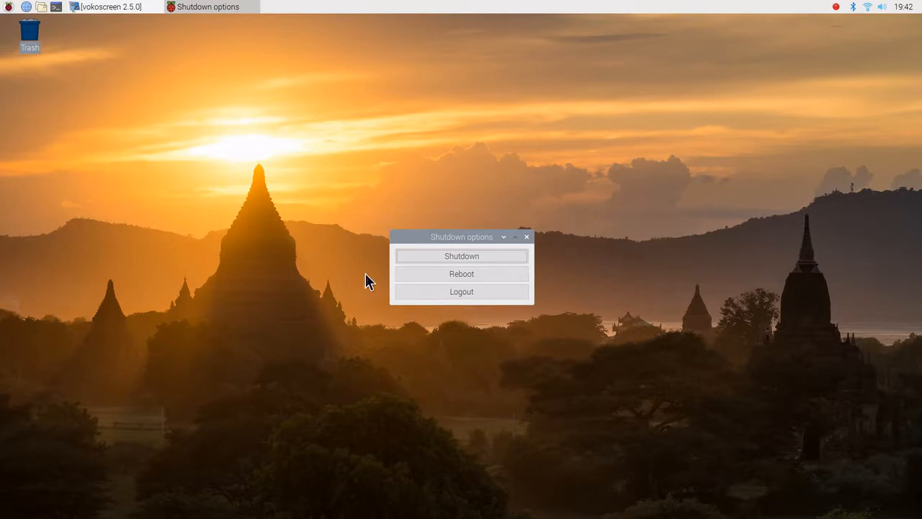
{"action": "mouse_move", "coordinate": [434, 282]}
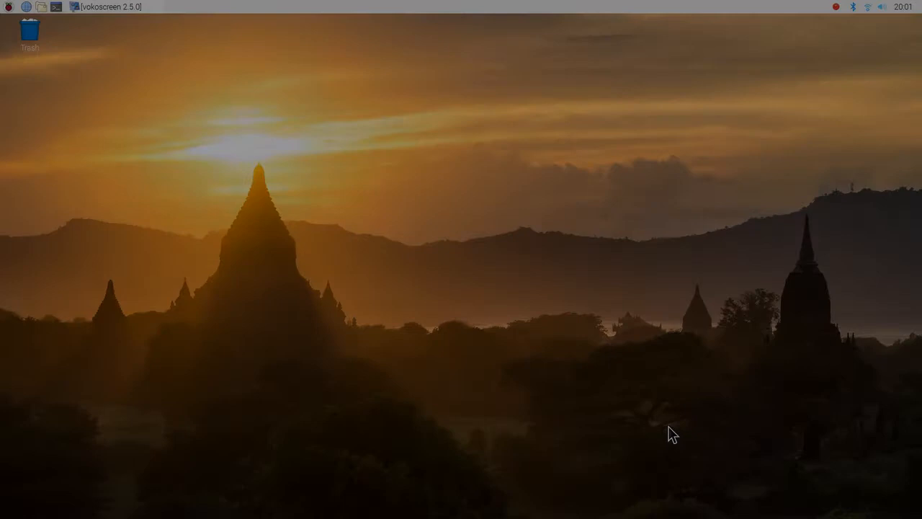
{"action": "mouse_move", "coordinate": [187, 153]}
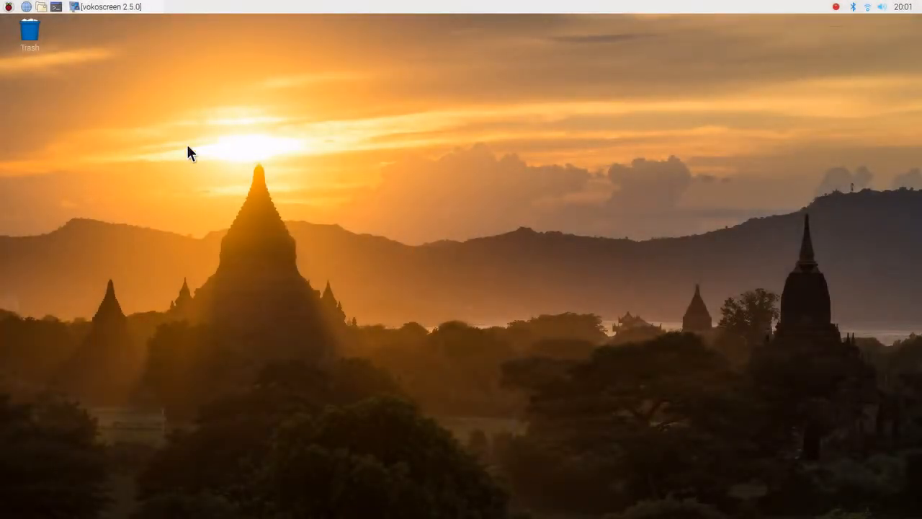
{"action": "mouse_move", "coordinate": [6, 29]}
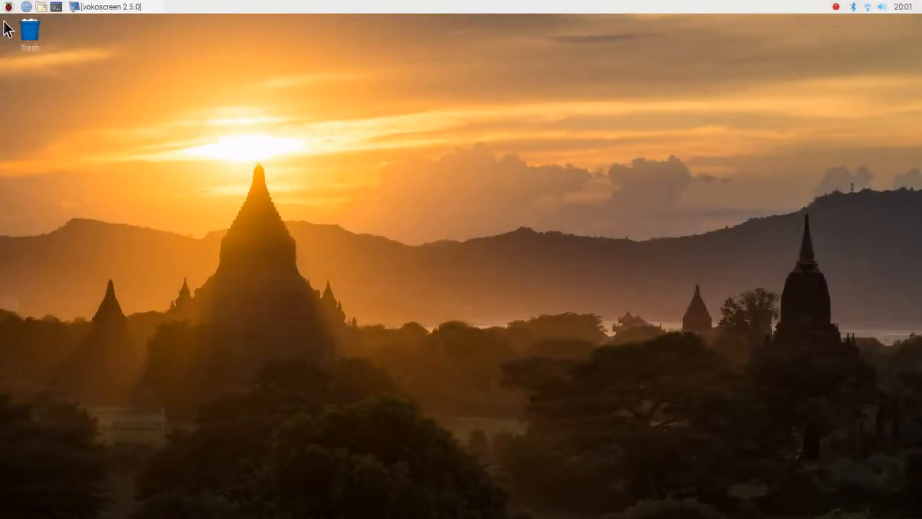
Start OpenShot Video Editor from the Sound & Video menu after the restart
{"action": "left_click", "coordinate": [9, 9]}
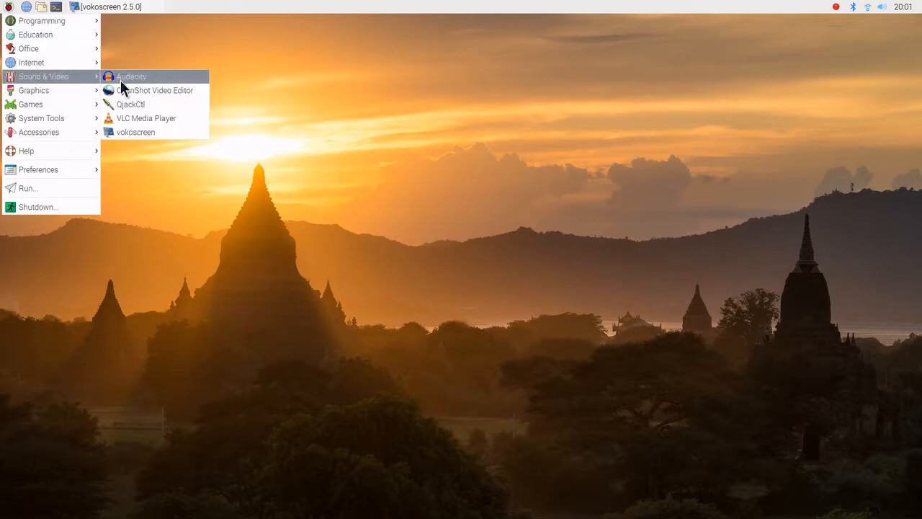
{"action": "mouse_move", "coordinate": [154, 89]}
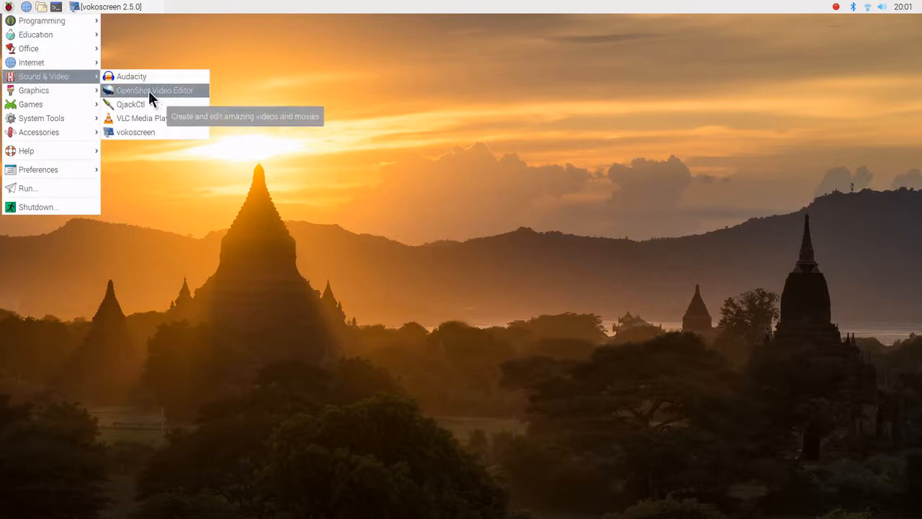
{"action": "left_click", "coordinate": [154, 90]}
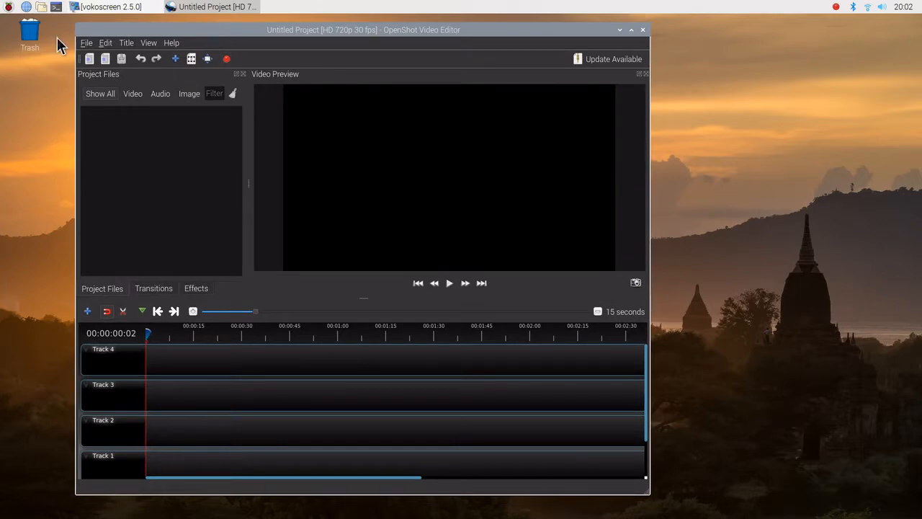
{"action": "mouse_move", "coordinate": [39, 9]}
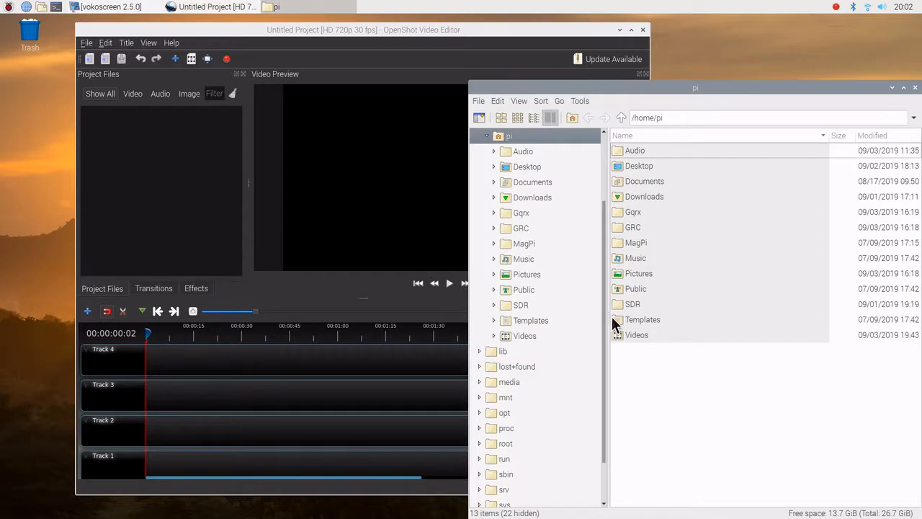
Enter the home Videos folder and highlight the openshotinstall1.mkv recording
{"action": "double_click", "coordinate": [637, 335]}
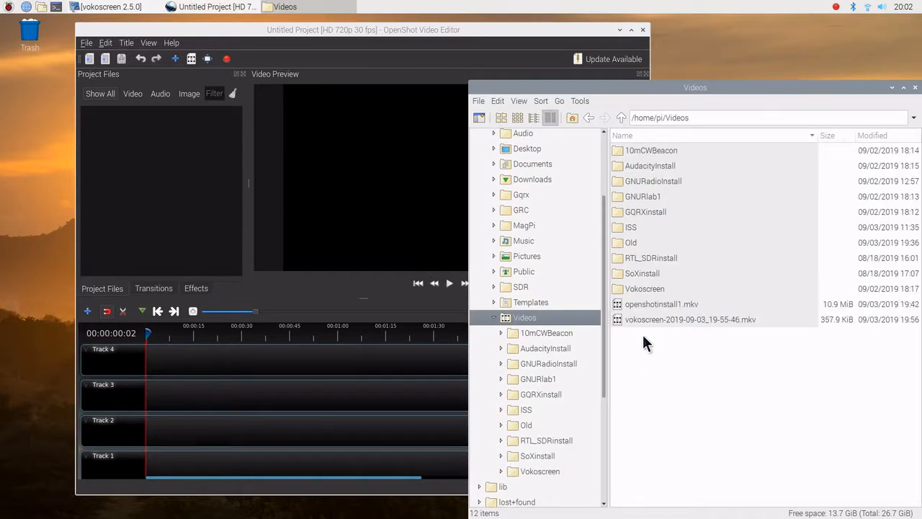
{"action": "left_click", "coordinate": [660, 304]}
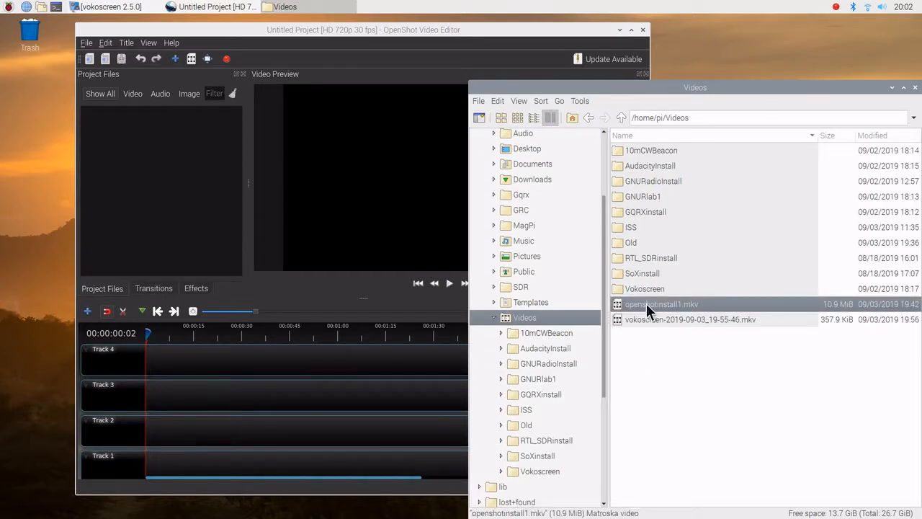
Drag openshotinstall1.mkv into OpenShot's Project Files and close File Manager
{"action": "left_click_drag", "start_coordinate": [660, 303], "coordinate": [162, 179]}
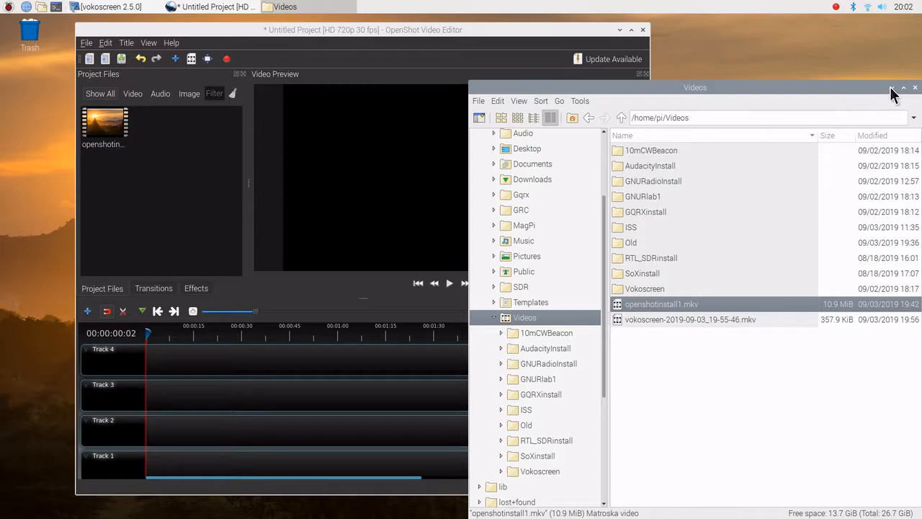
{"action": "left_click", "coordinate": [892, 88]}
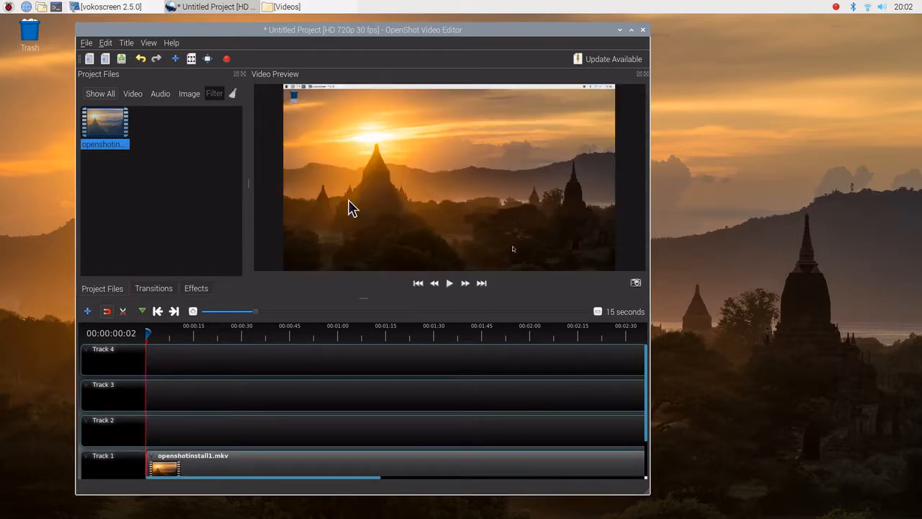
{"action": "mouse_move", "coordinate": [306, 301]}
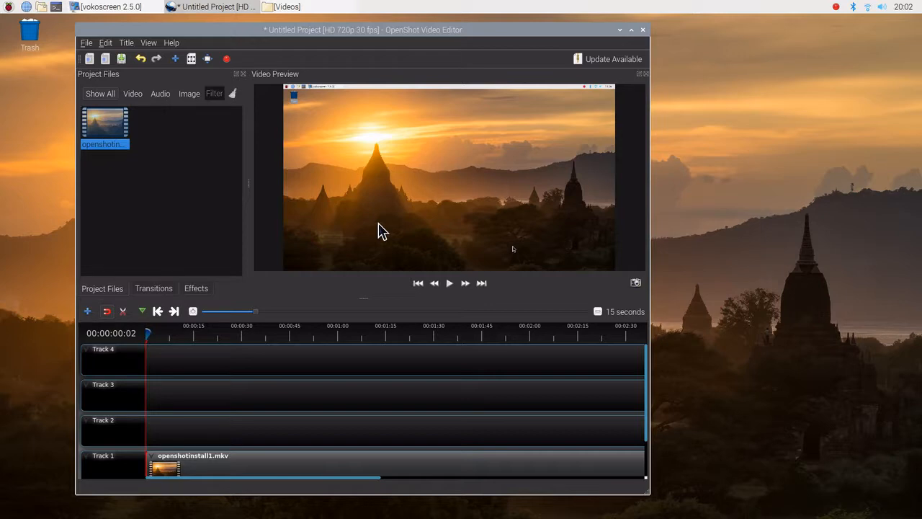
{"action": "mouse_move", "coordinate": [386, 235]}
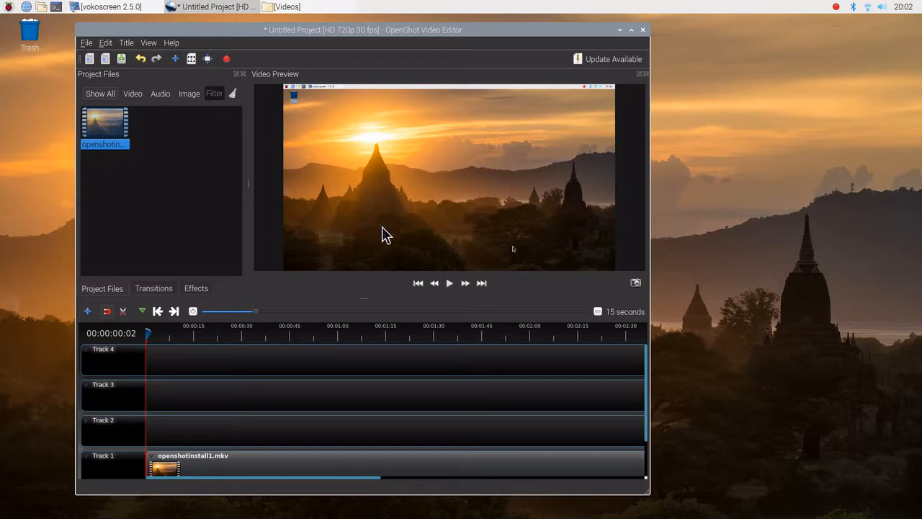
{"action": "mouse_move", "coordinate": [248, 56]}
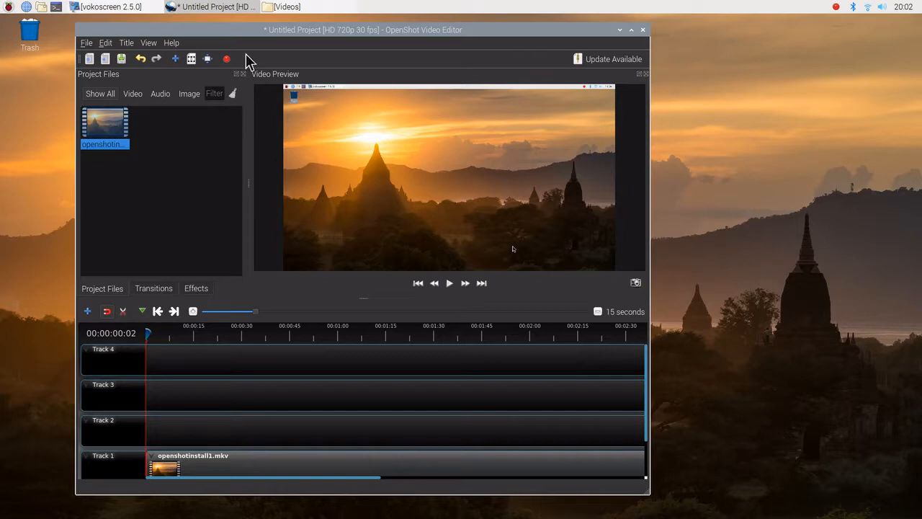